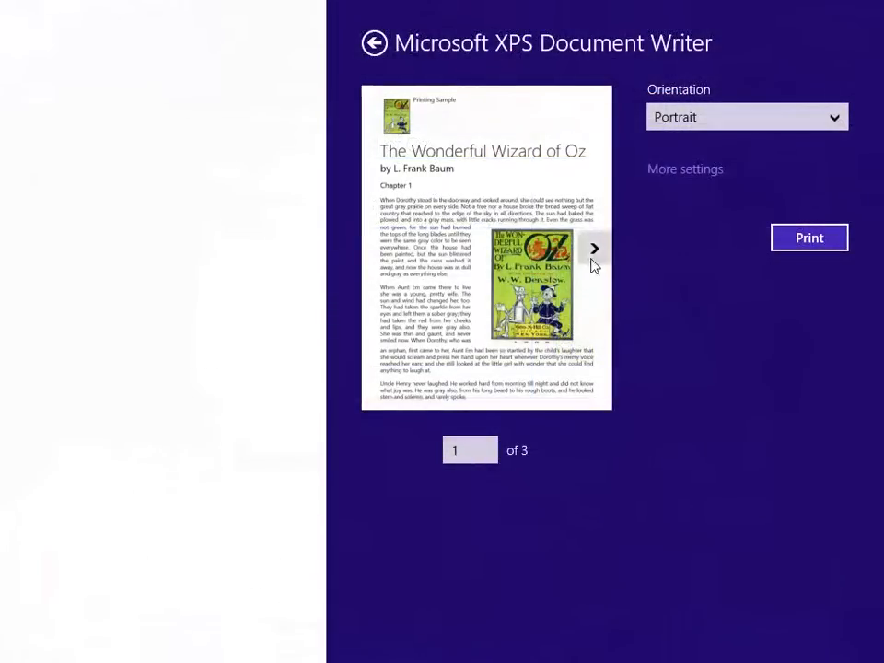
Step: Close the Wizard of Oz print preview and bring up the open-apps switcher
{"action": "left_click", "coordinate": [594, 247]}
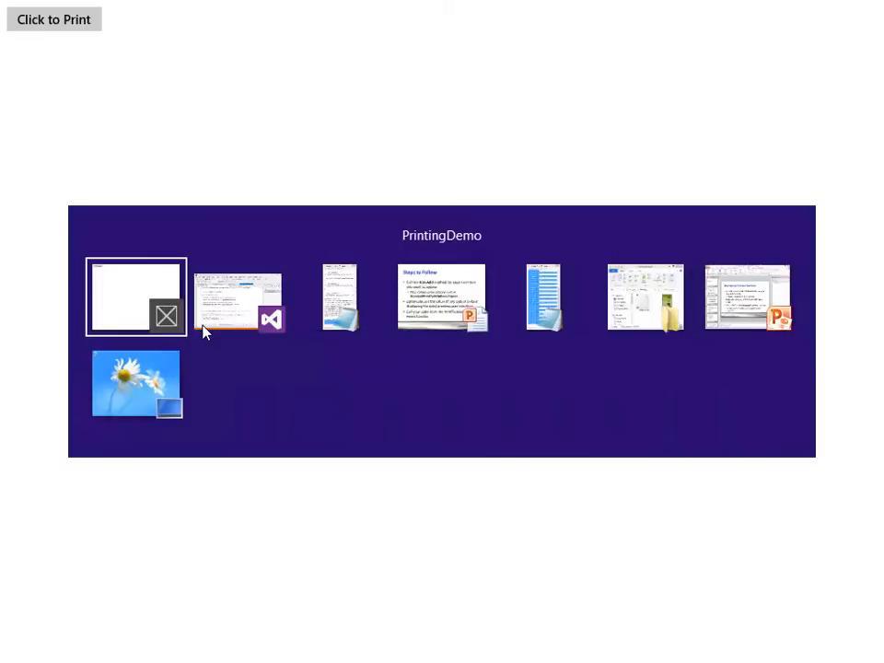
Step: Review the ModifyPrintUI printer options and PortraitFlipped default, then return to PrintingDemo
{"action": "left_click", "coordinate": [136, 297]}
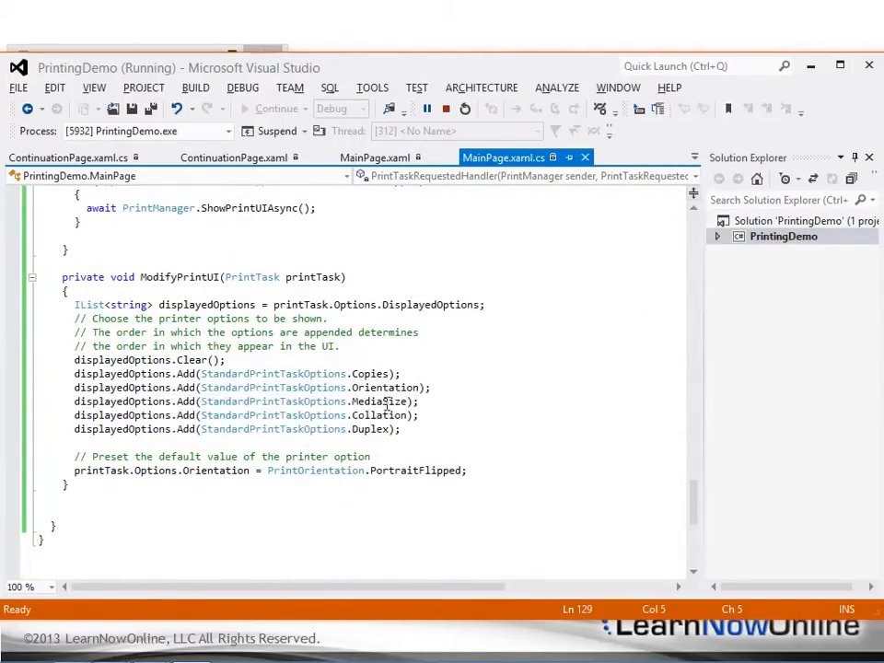
{"action": "mouse_move", "coordinate": [491, 424]}
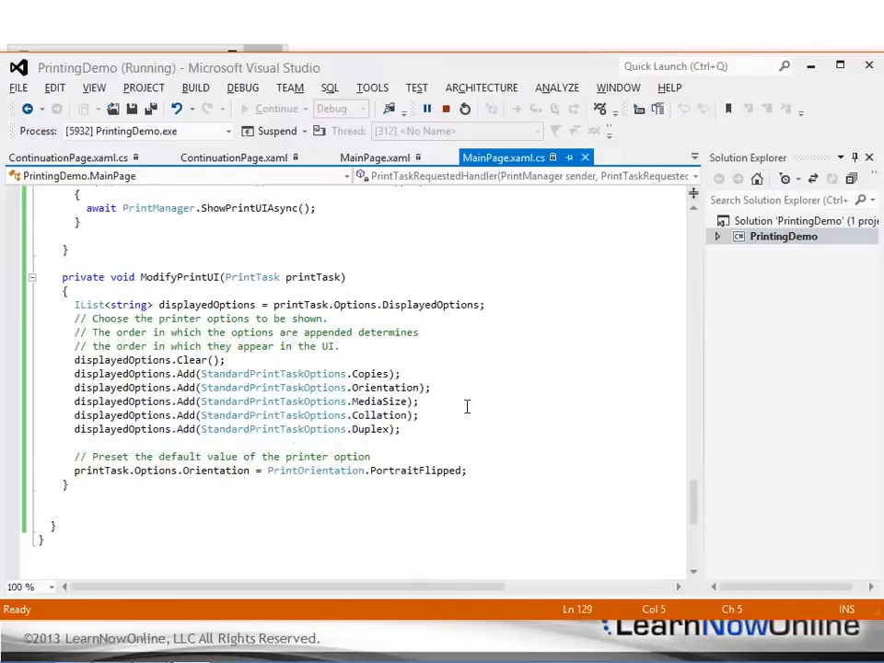
{"action": "left_click", "coordinate": [53, 19]}
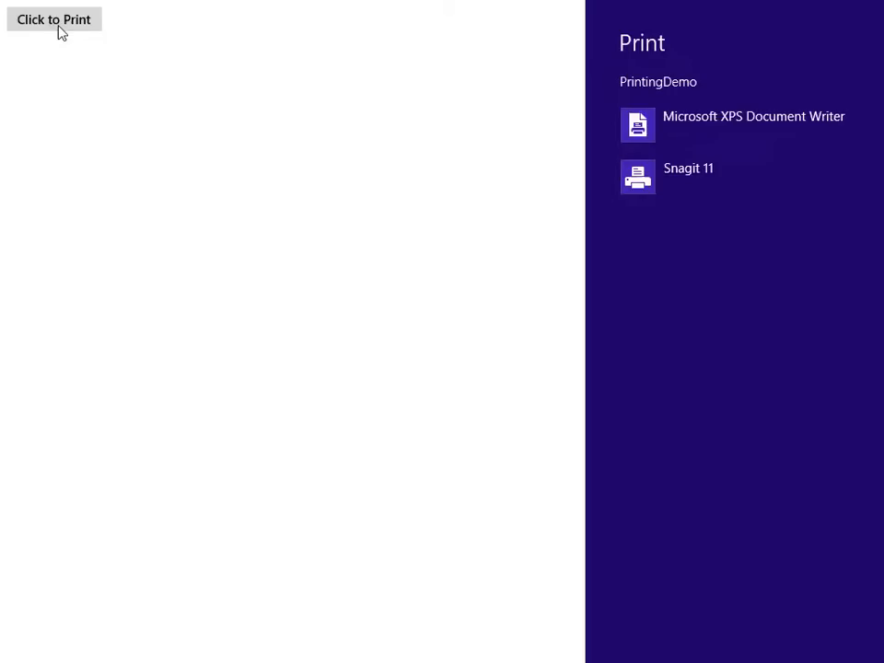
Step: Choose Snagit 11 to preview the book with copies, orientation, size and collation options
{"action": "left_click", "coordinate": [689, 168]}
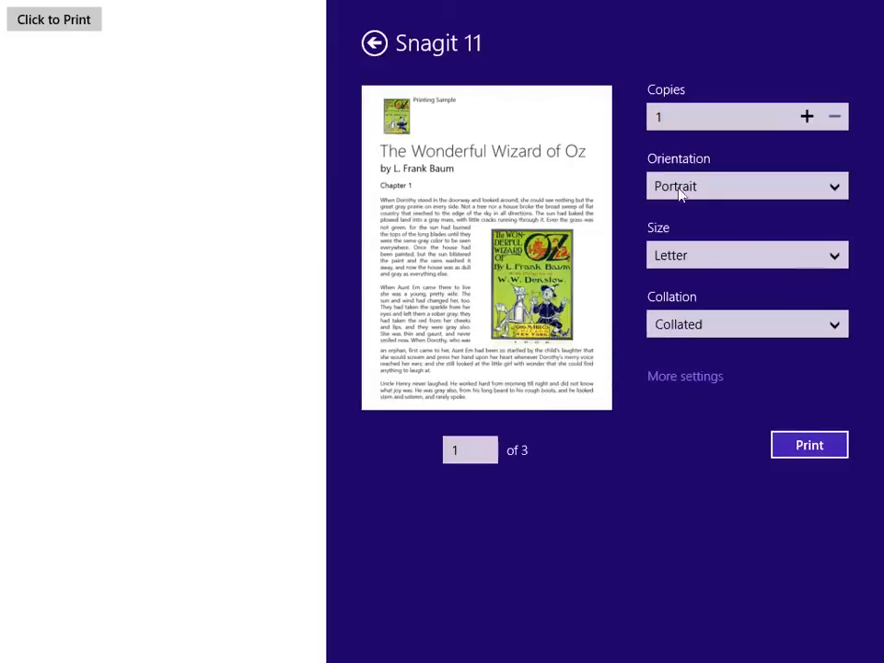
{"action": "mouse_move", "coordinate": [746, 579]}
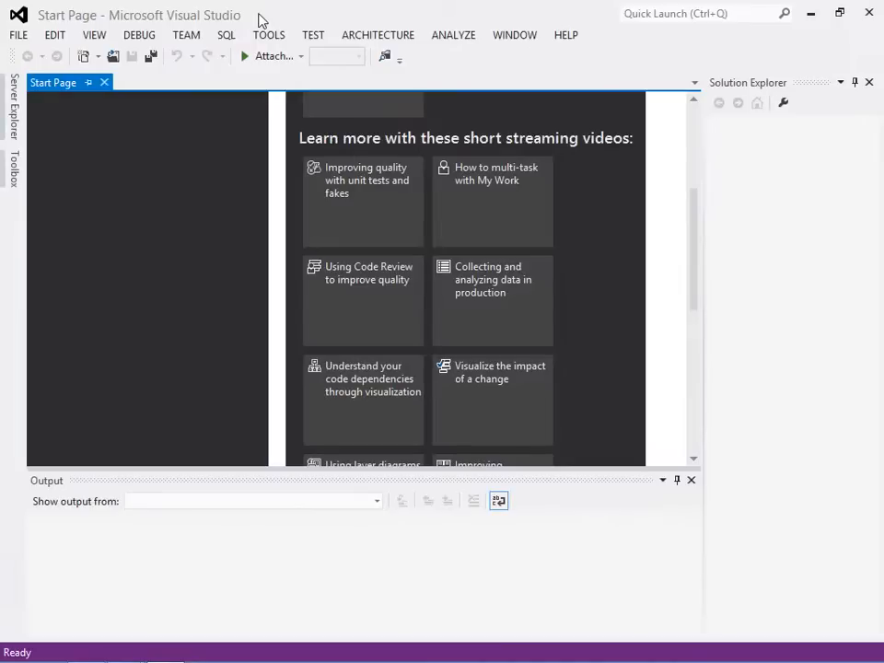
Step: Run the SettingsDemo project and show its About and Permissions settings
{"action": "left_click", "coordinate": [17, 34]}
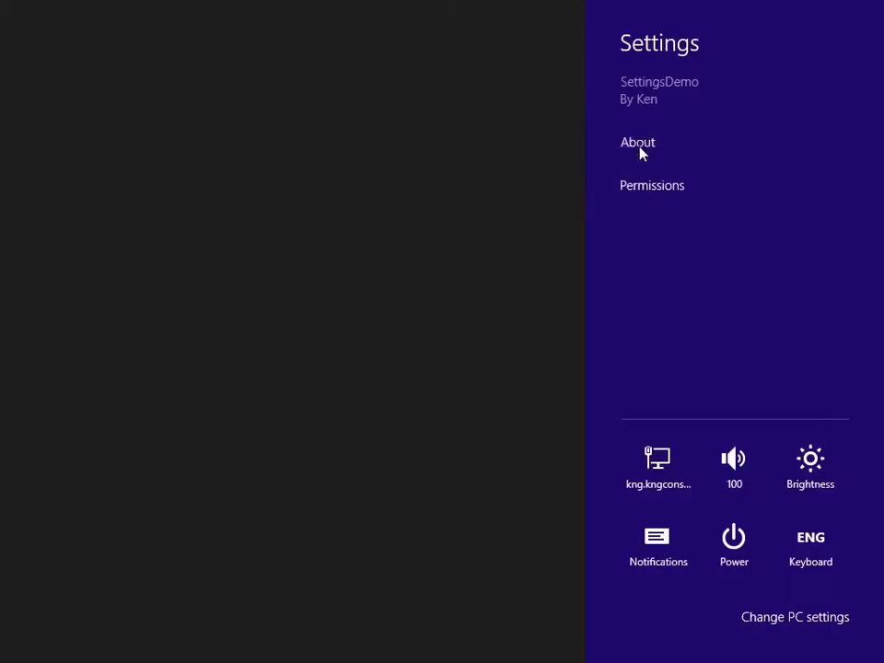
Step: Open About to see Settings Sample version 1.0.0.0, then return to the settings list
{"action": "left_click", "coordinate": [638, 142]}
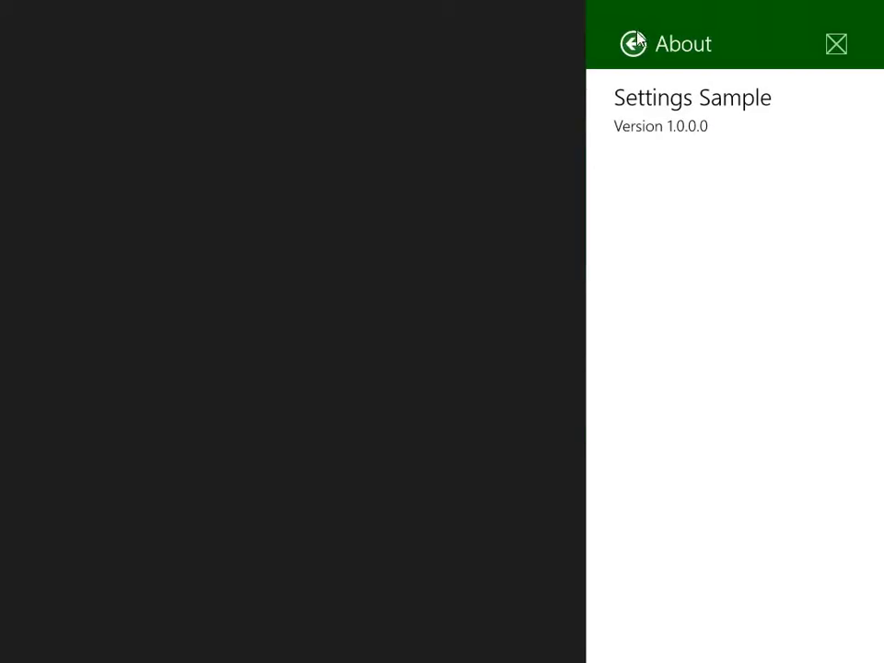
{"action": "left_click", "coordinate": [633, 43]}
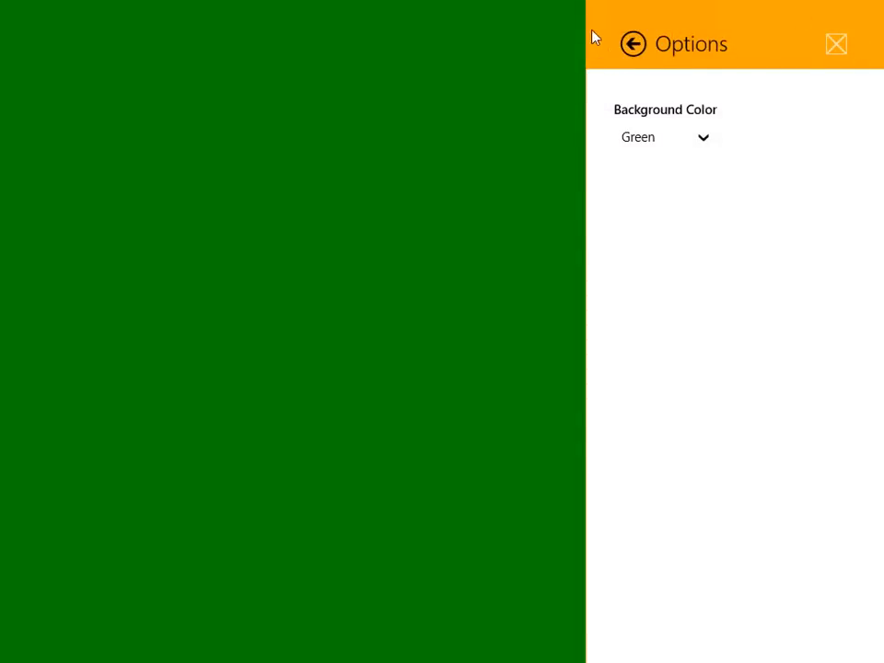
{"action": "mouse_move", "coordinate": [640, 101]}
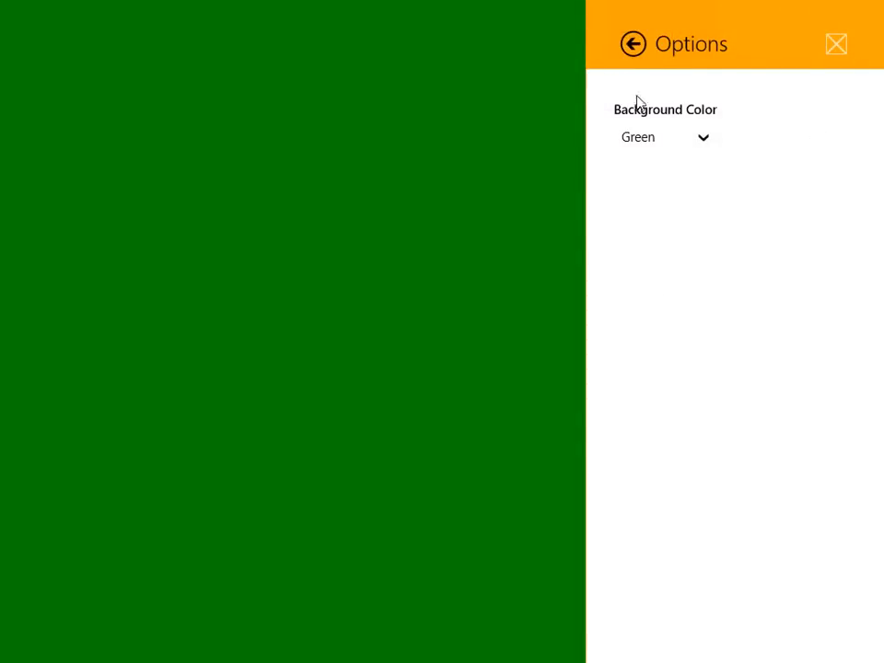
Step: Go back from the Green background Options flyout to the About, Options, Permissions list
{"action": "left_click", "coordinate": [633, 43]}
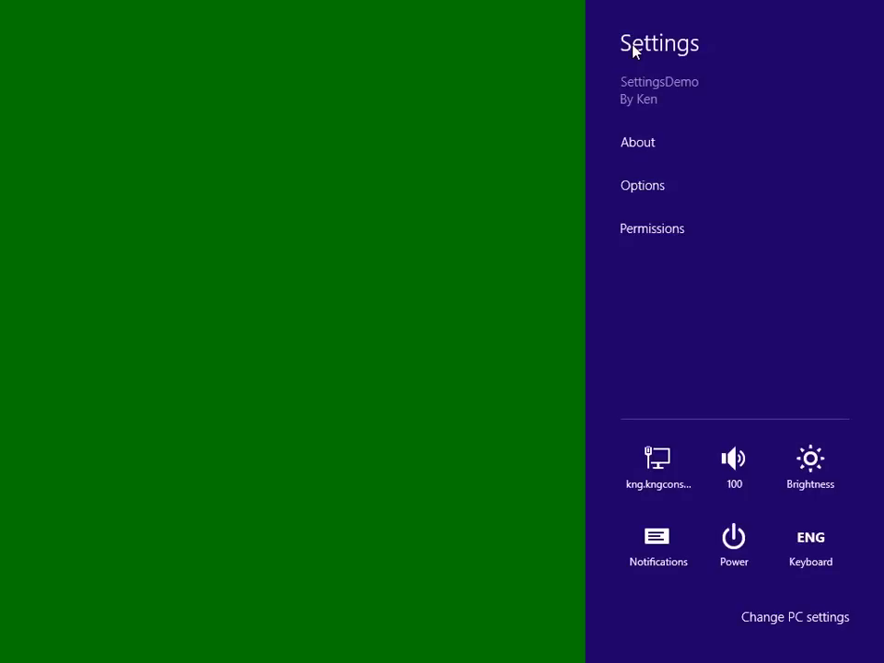
{"action": "mouse_move", "coordinate": [391, 204]}
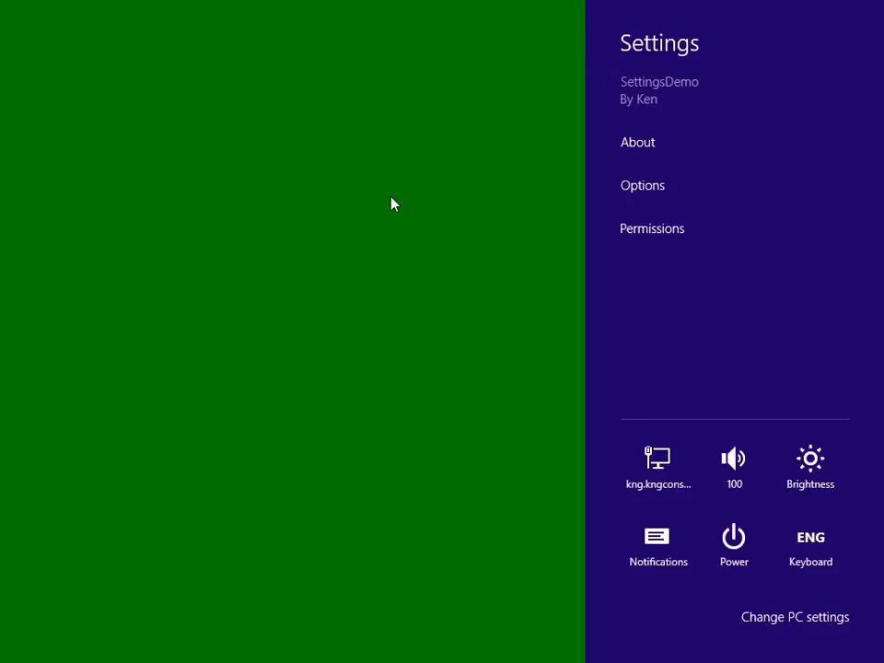